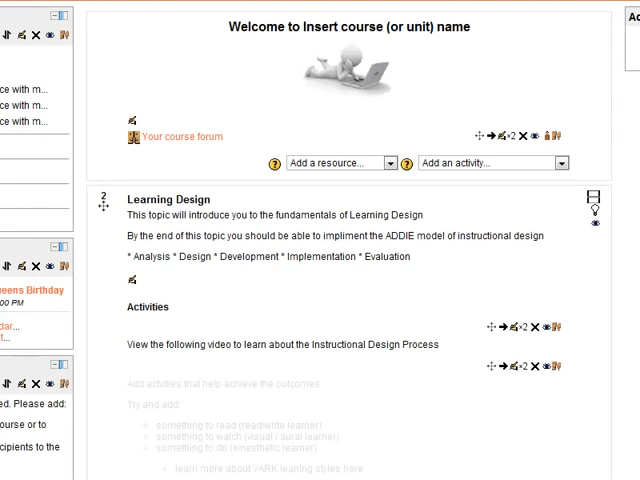
mouse_move(416, 384)
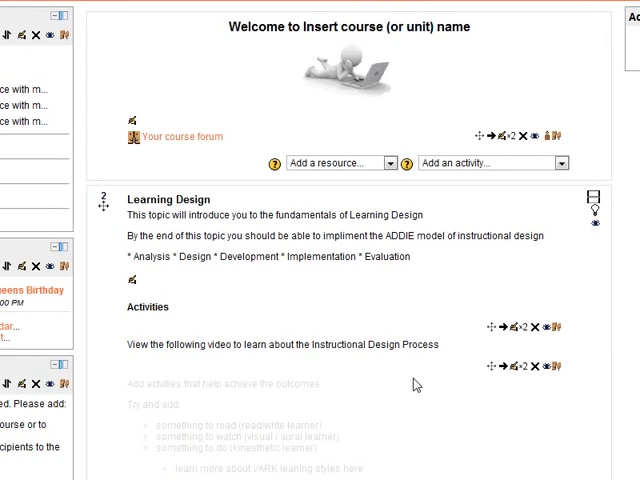
mouse_move(256, 86)
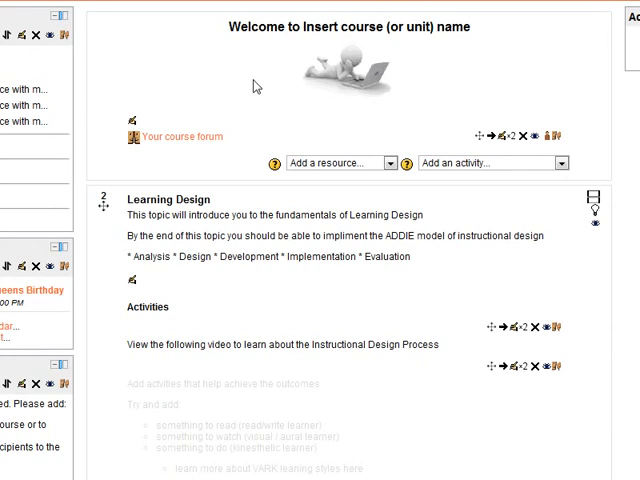
mouse_move(158, 232)
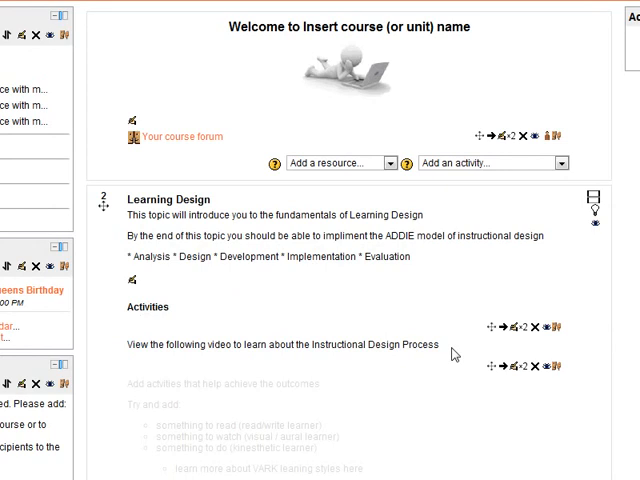
mouse_move(384, 336)
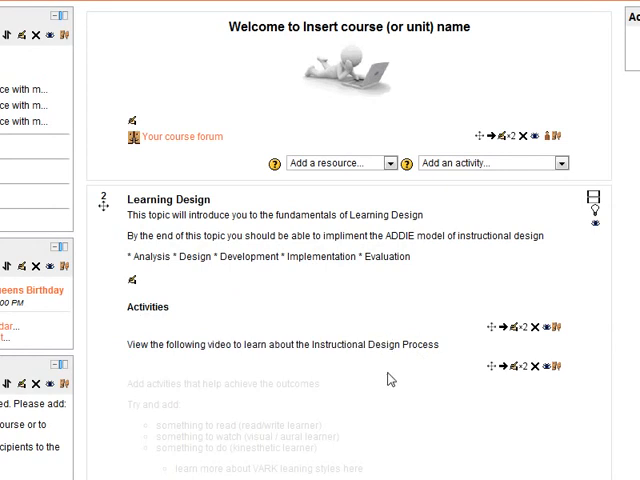
Step: Start a new Page resource in the Learning Design topic from the 'Add a resource...' list
scroll(down, 3)
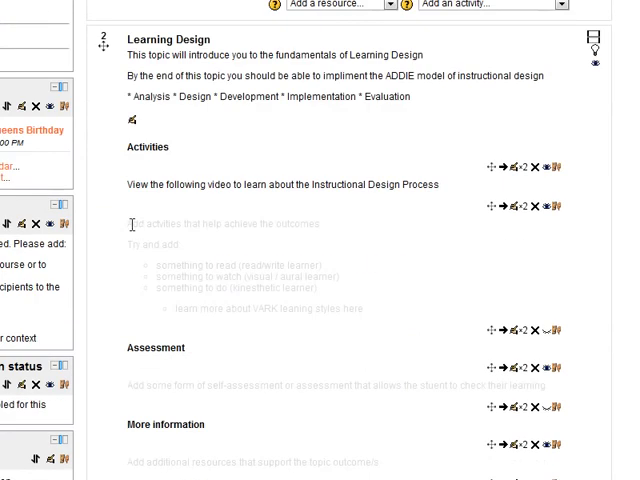
mouse_move(234, 344)
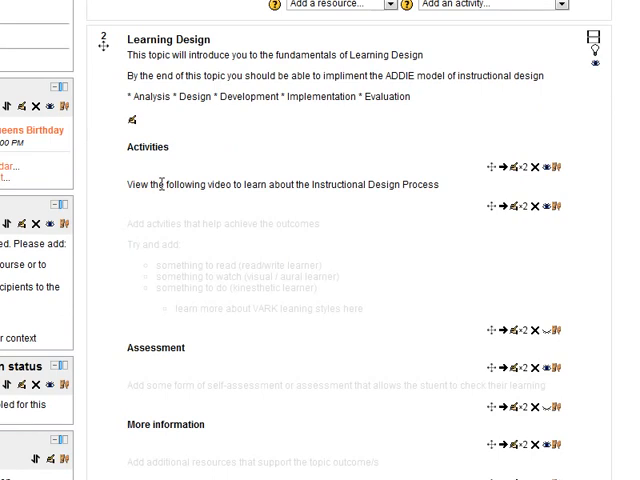
scroll(down, 3)
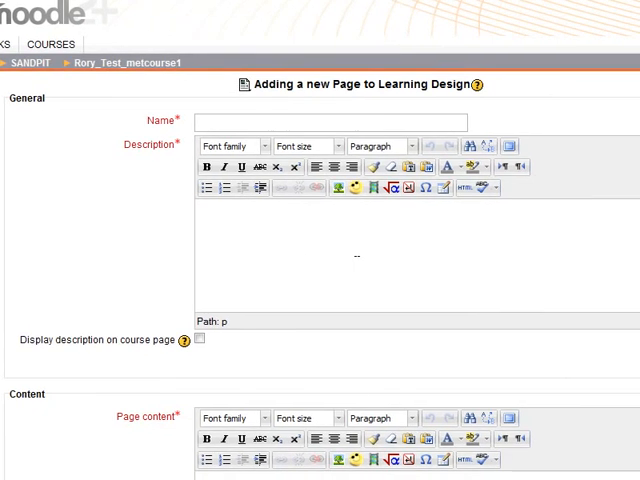
Step: Name the page 'Instructional design video' and reuse that text as its description
click(316, 118)
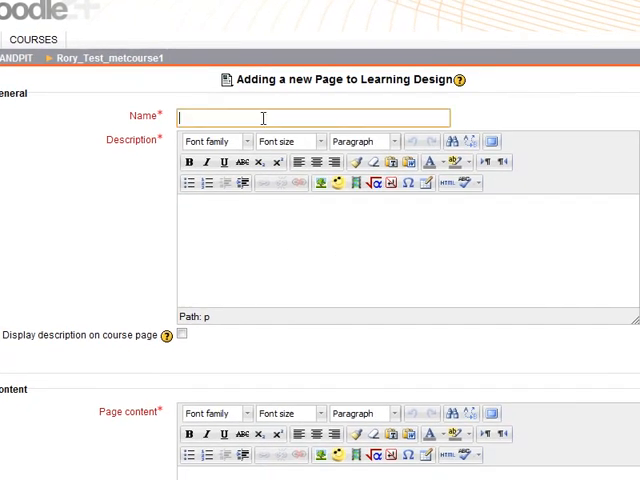
text(Instructiona design)
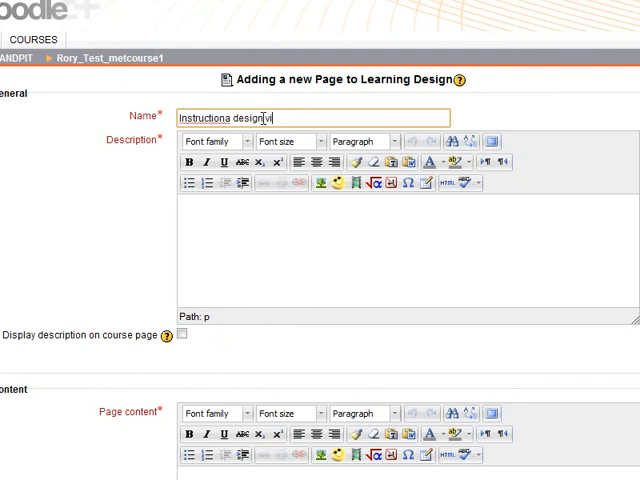
text(vide)
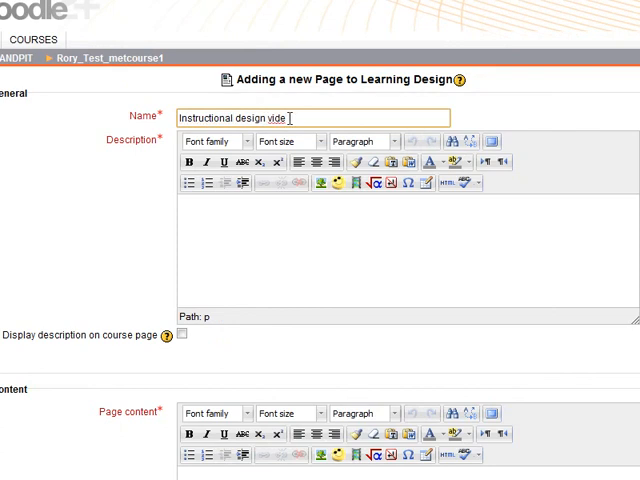
text(o)
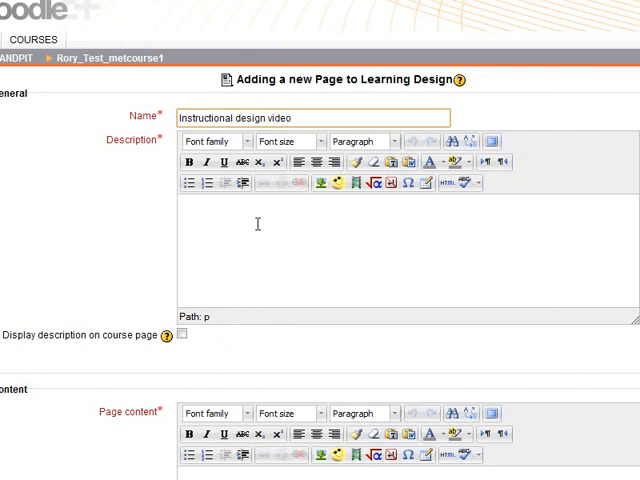
triple_click(310, 116)
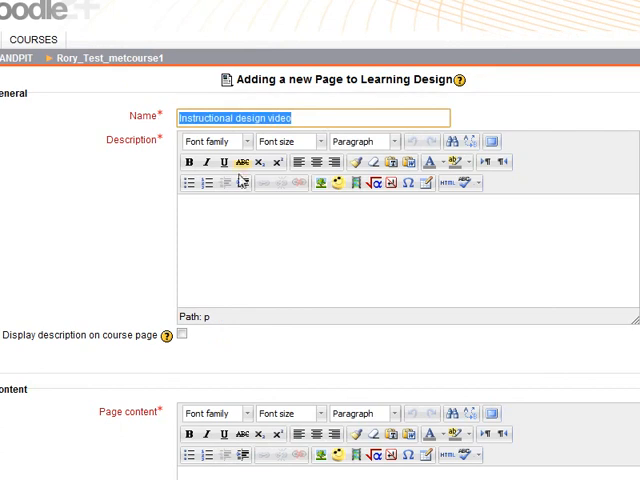
text(Instructional design video)
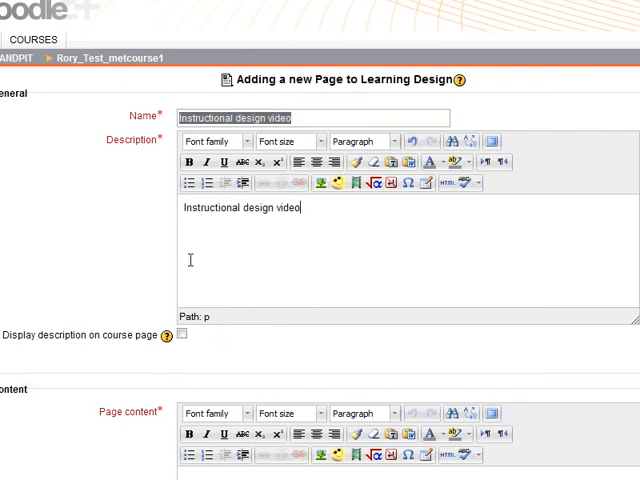
Step: Enter the three introductory sentences about the video into the page content
scroll(down, 3)
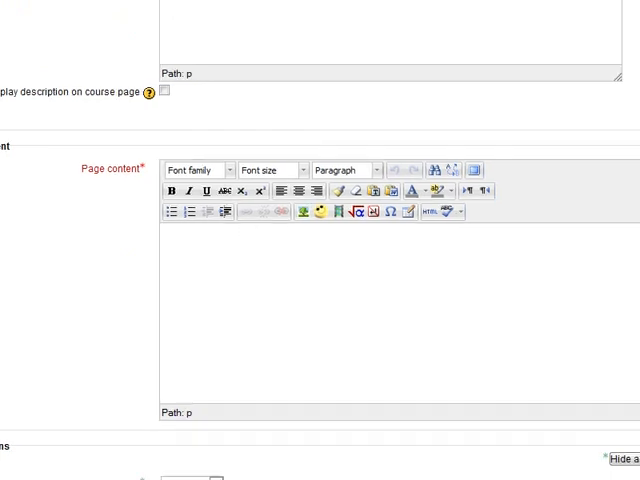
scroll(down, 3)
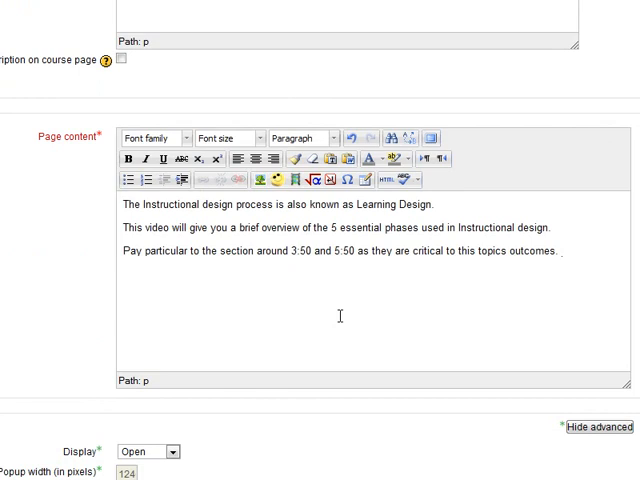
click(124, 276)
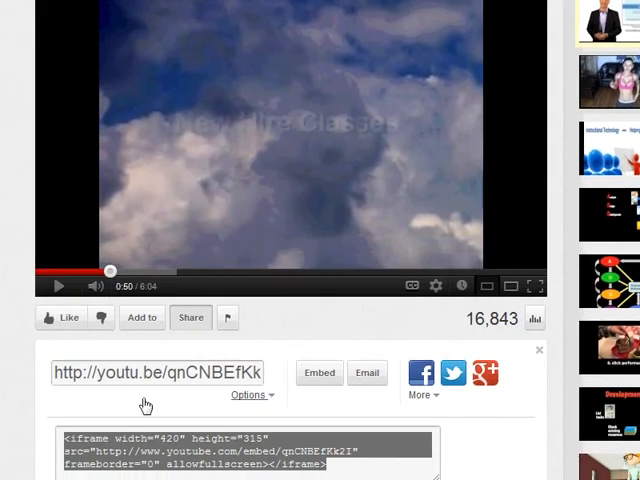
mouse_move(336, 458)
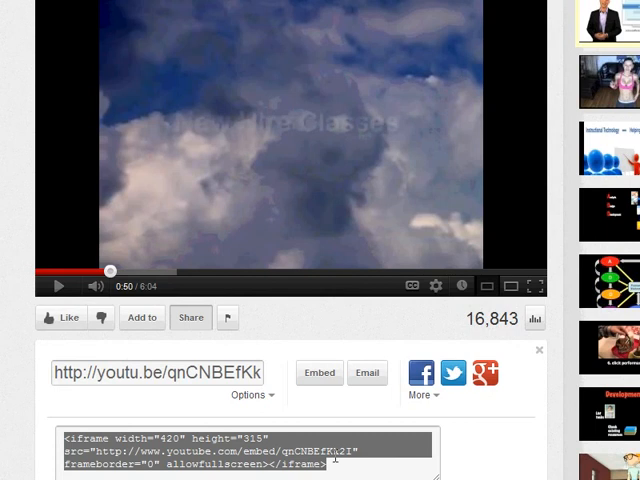
mouse_move(344, 418)
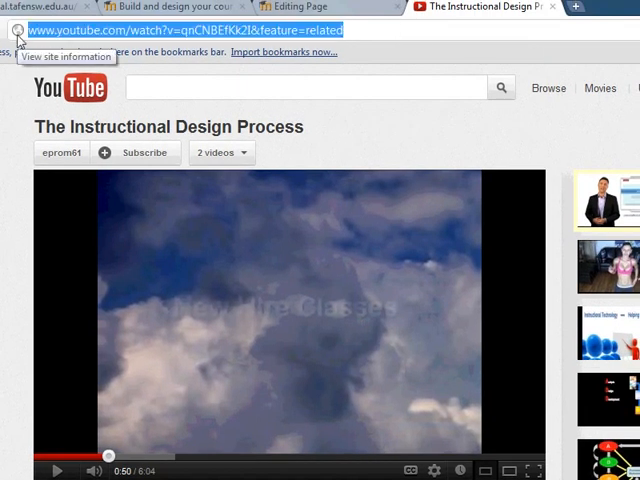
Step: Copy the web address of The Instructional Design Process video from YouTube
right_click(180, 30)
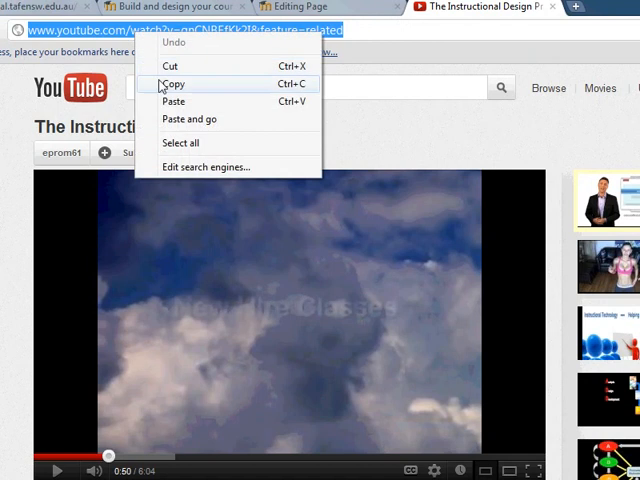
click(174, 84)
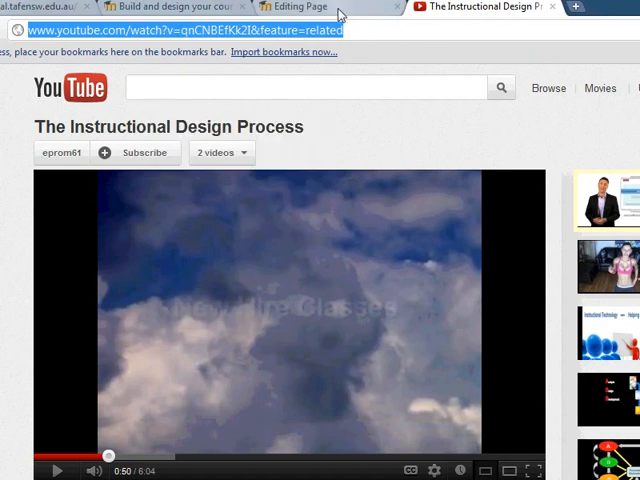
Step: Paste the copied YouTube URL on a new line beneath the intro text in the page content
click(296, 8)
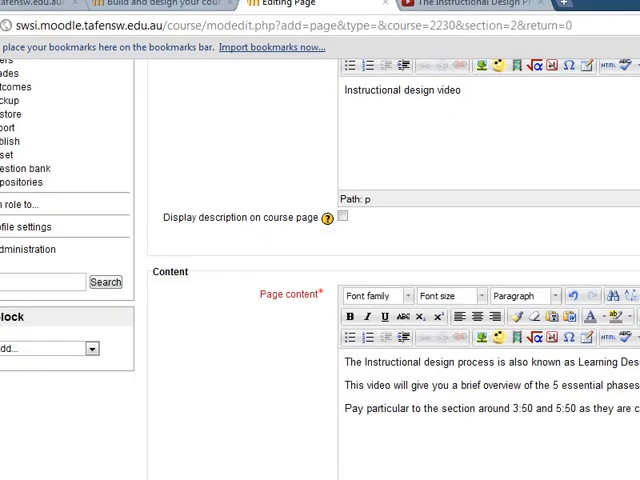
scroll(down, 3)
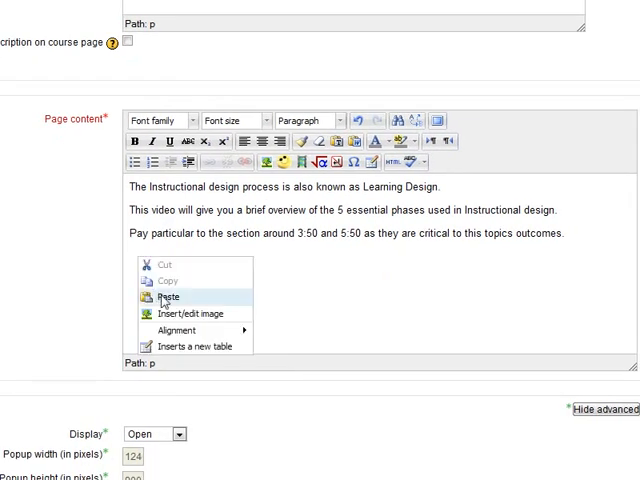
click(168, 296)
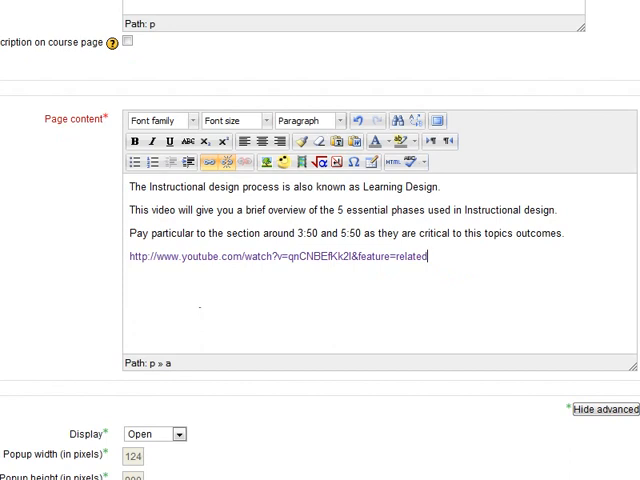
scroll(down, 3)
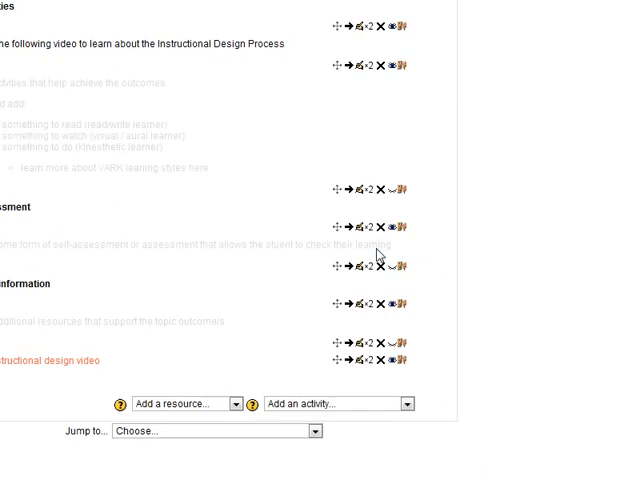
mouse_move(268, 292)
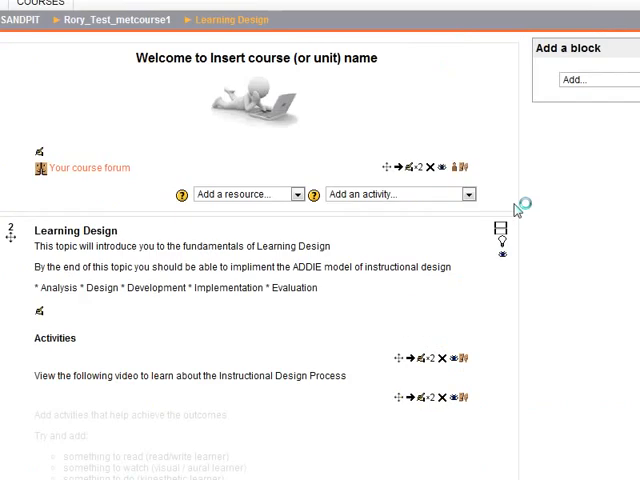
Step: Save the page and view it listed under the Learning Design topic on the course page
scroll(down, 3)
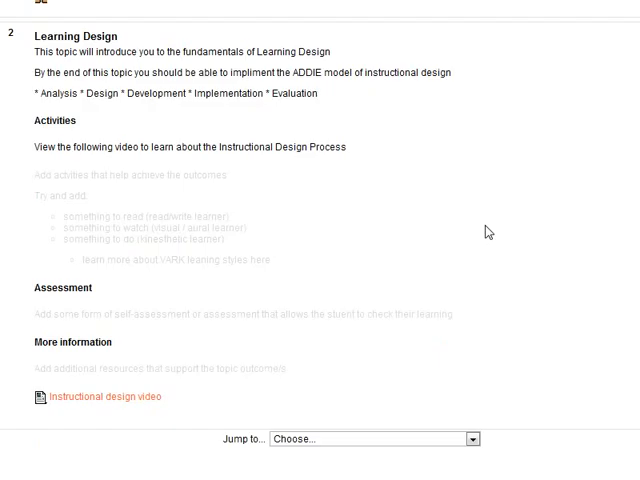
scroll(up, 3)
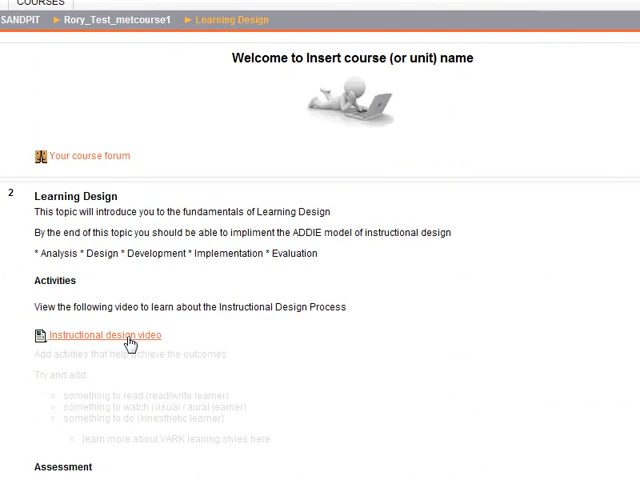
Step: View the Instructional design video page, where the YouTube URL still shows as plain text
click(106, 336)
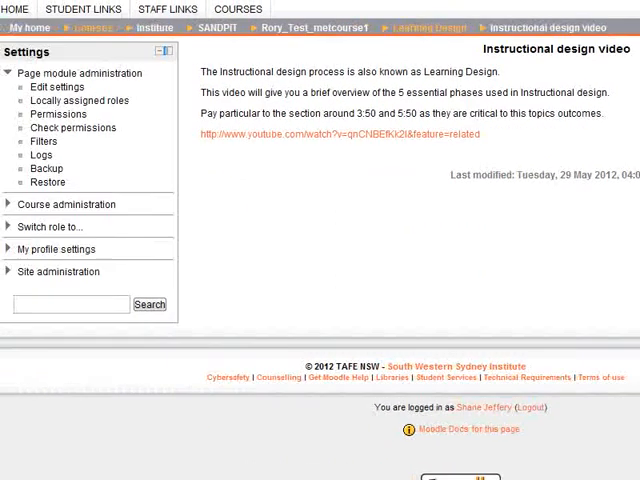
mouse_move(400, 192)
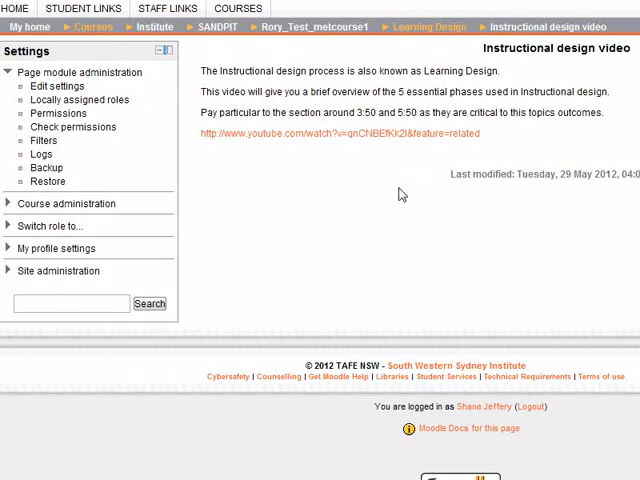
mouse_move(160, 168)
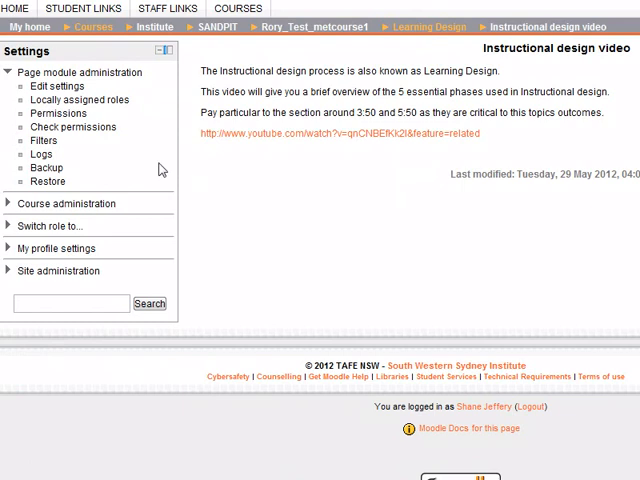
mouse_move(472, 88)
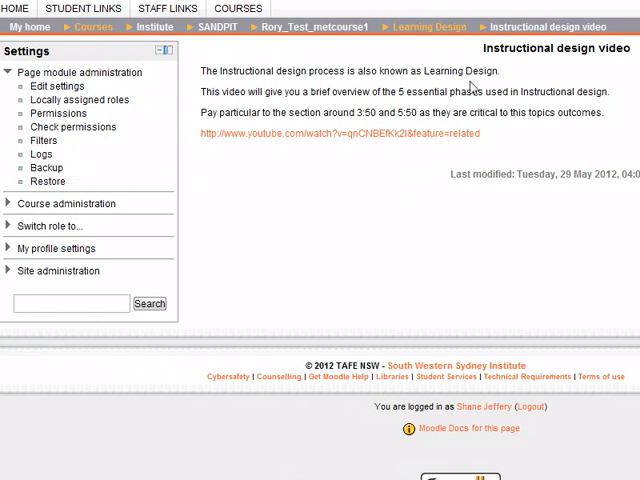
mouse_move(64, 152)
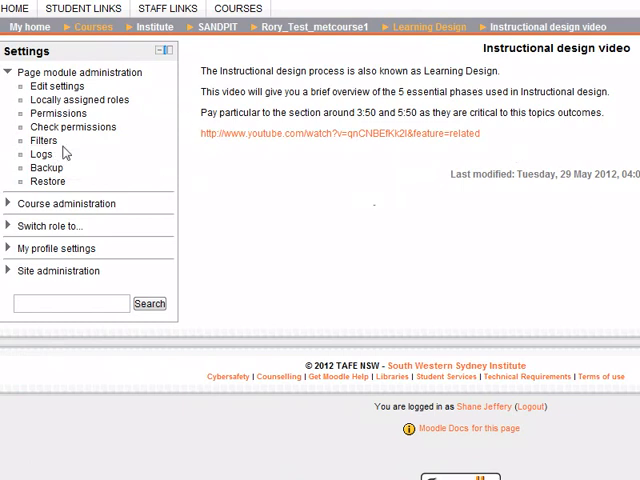
mouse_move(44, 140)
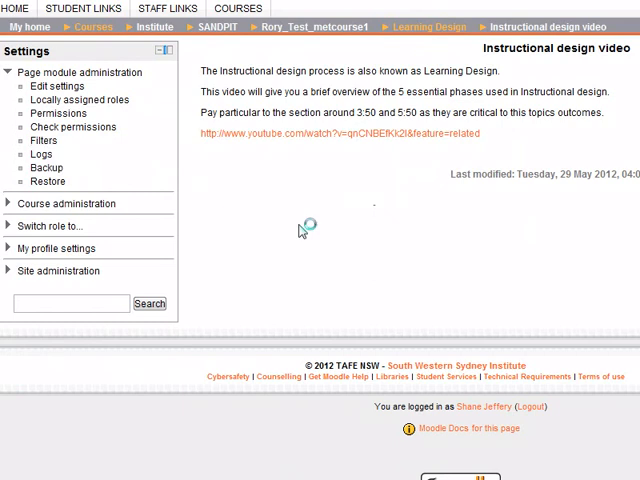
Step: Bring up the page's Filters settings under Page module administration
click(40, 140)
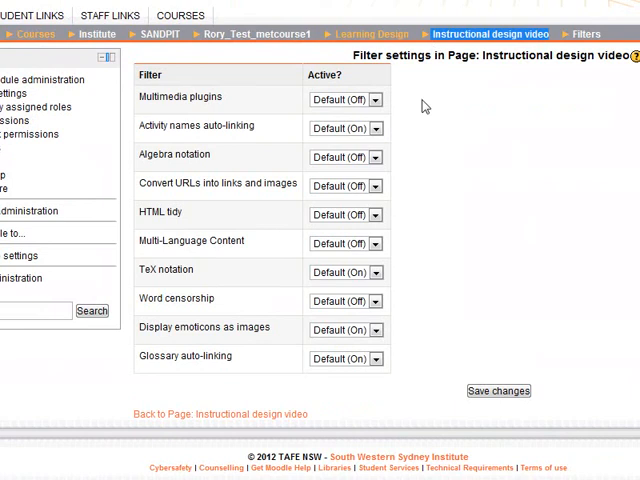
click(376, 100)
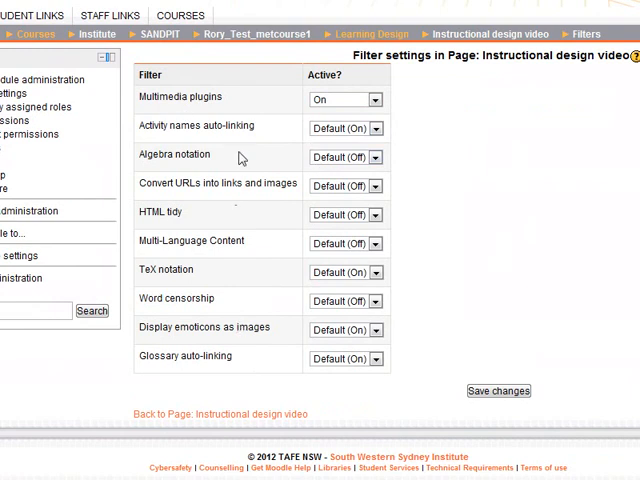
mouse_move(248, 152)
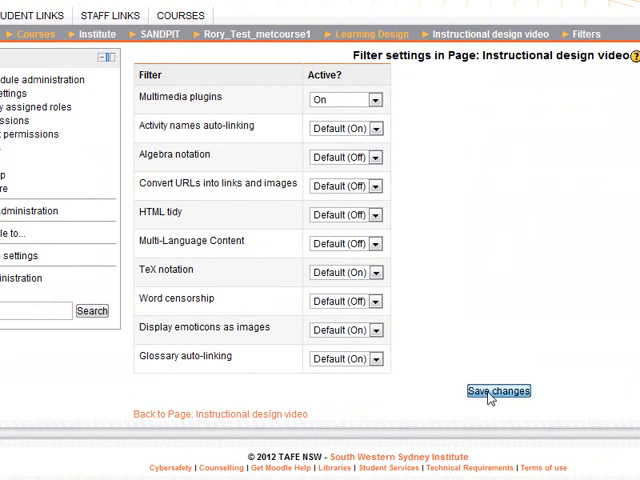
mouse_move(444, 236)
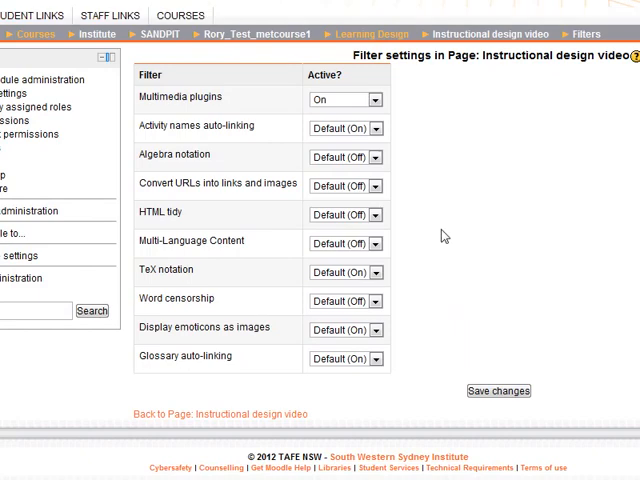
mouse_move(472, 36)
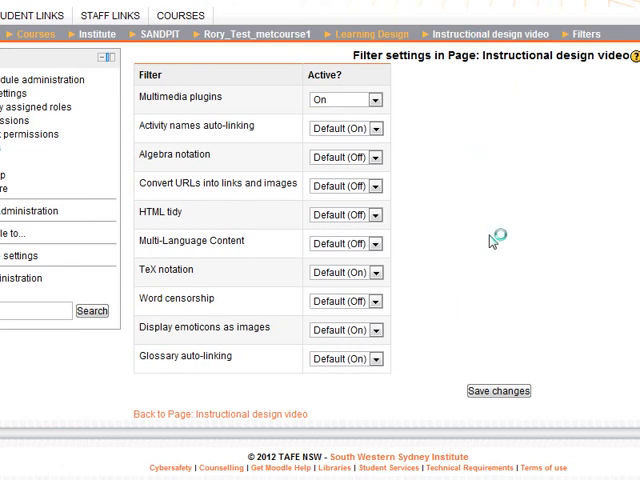
Step: Save the filter settings so the link embeds as a video, then return to the Learning Design course
click(492, 32)
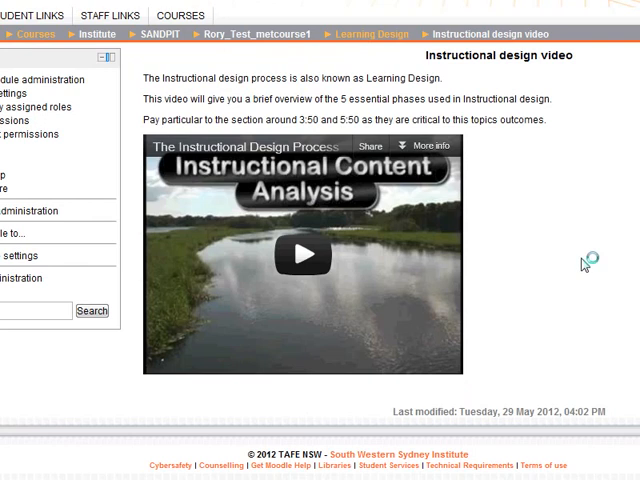
click(368, 32)
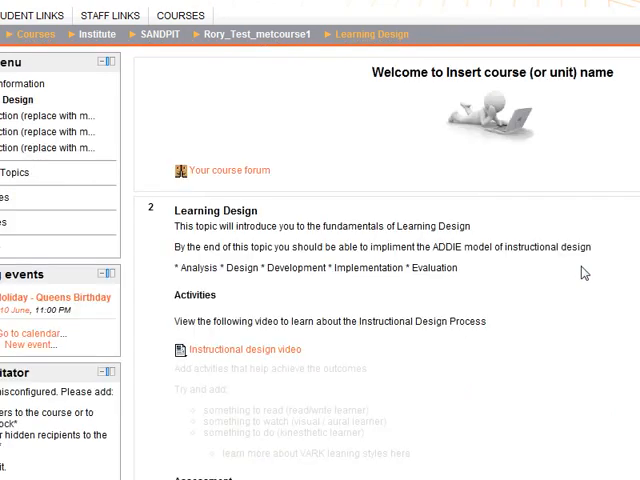
scroll(down, 3)
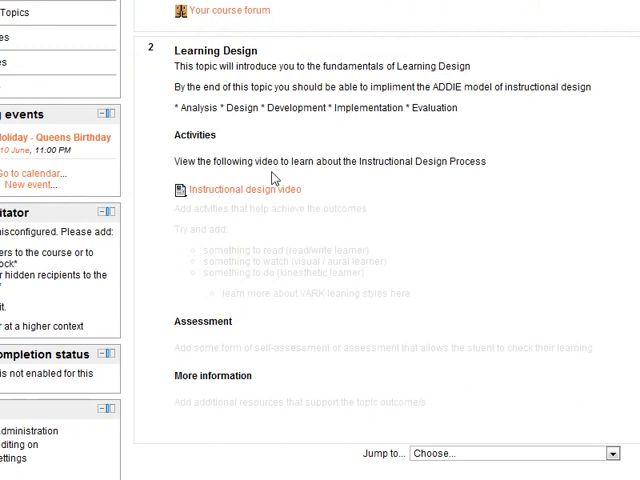
mouse_move(312, 196)
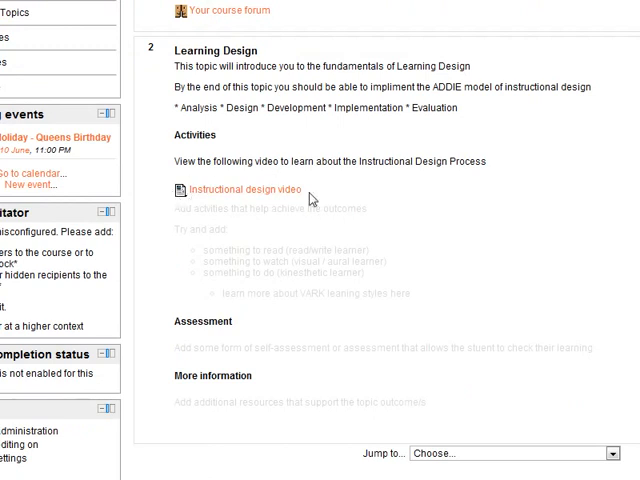